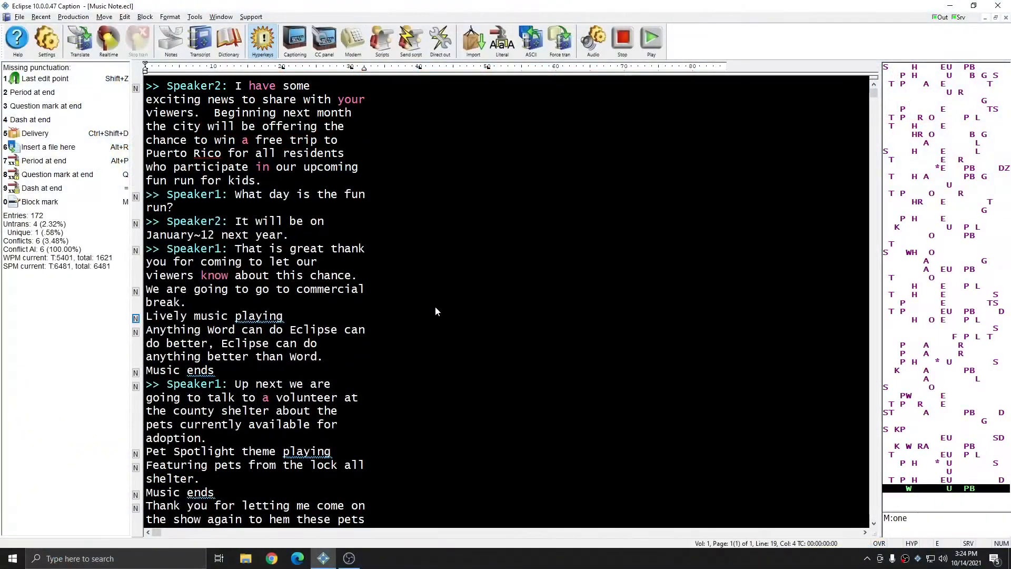
mouse_move(444, 297)
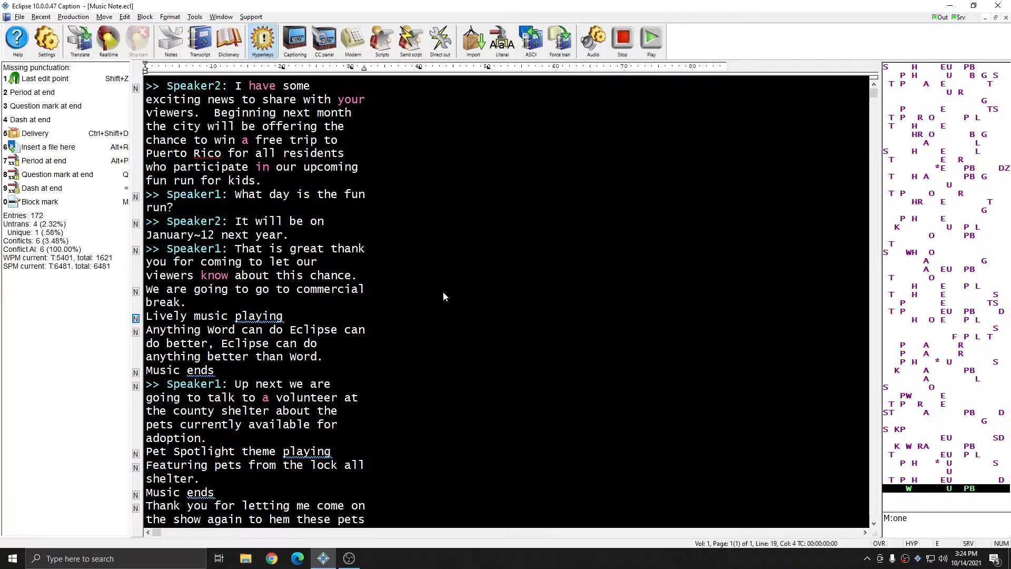
mouse_move(449, 295)
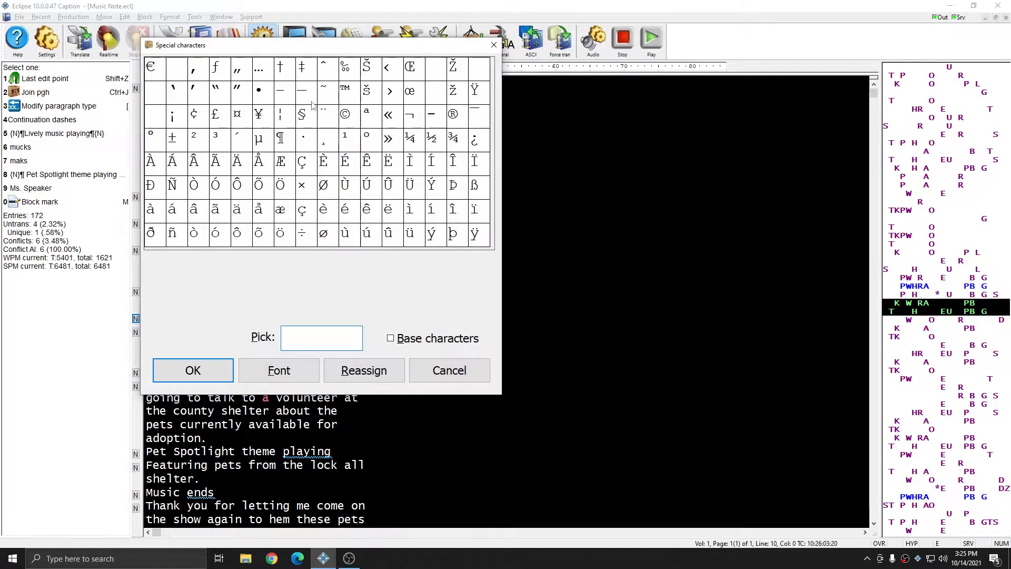
Insert the ¶ symbol around 'Lively music playing' in its dictionary entry
click(280, 139)
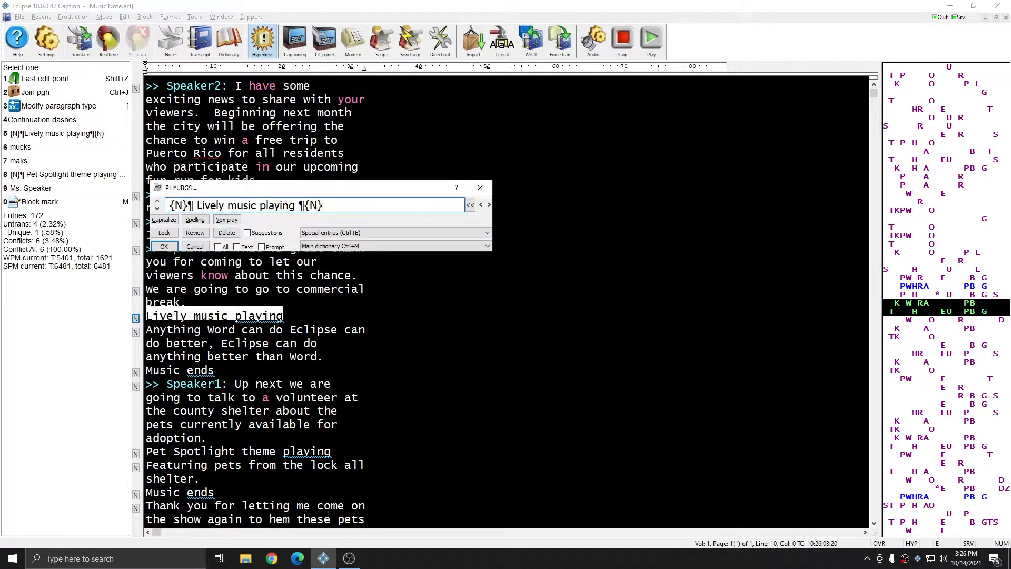
Save the edited music cue entry so the transcript retranslates with ¶ around each cue
double_click(247, 205)
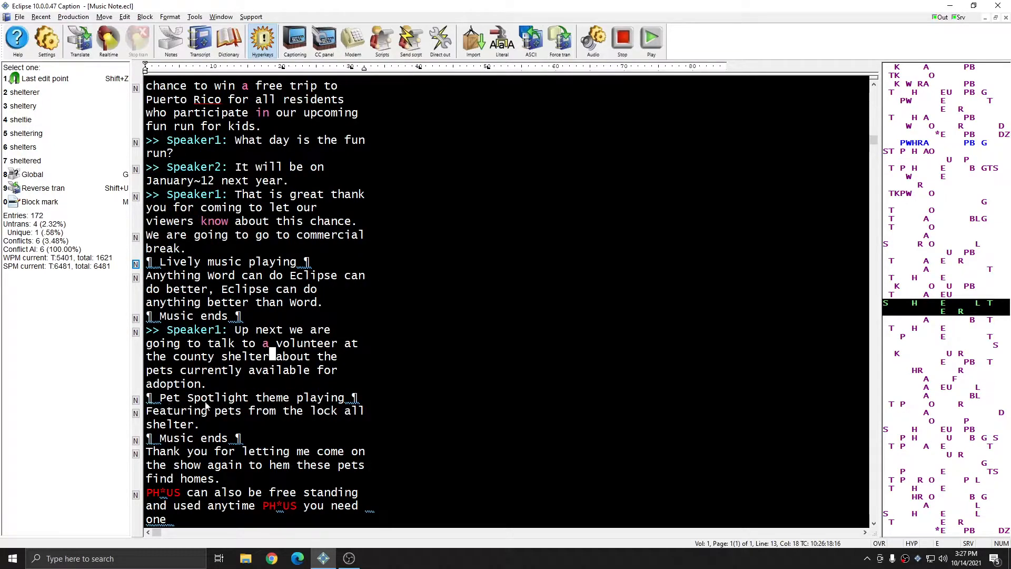
Define the untranslated PH*US stroke as a standalone ¶ entry
scroll(down, 3)
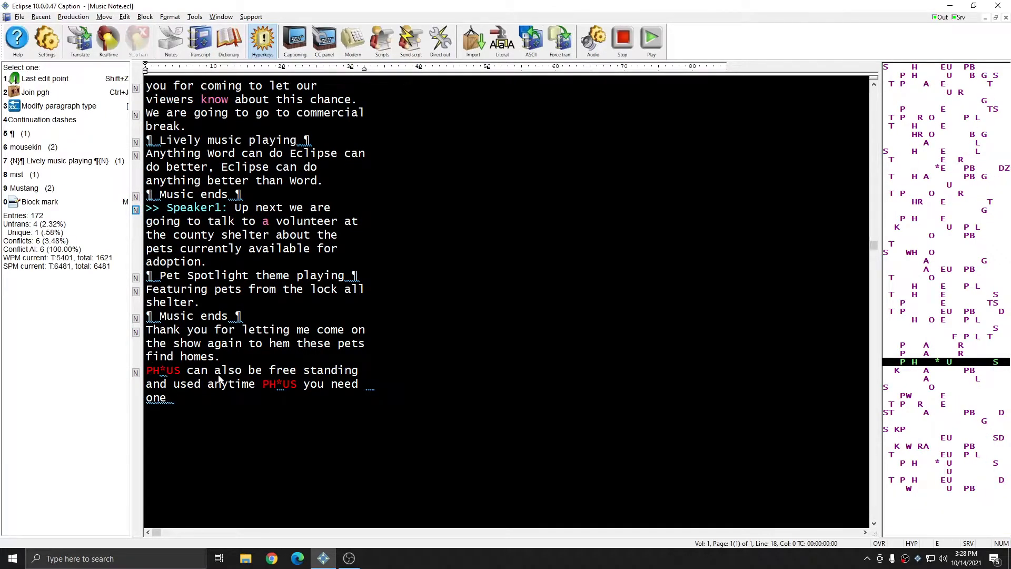
double_click(163, 370)
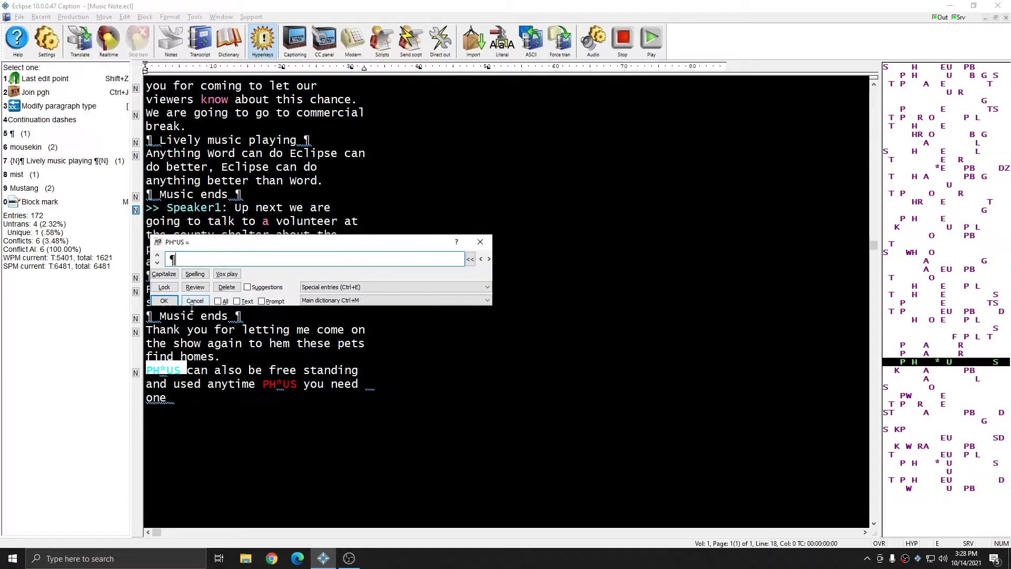
click(165, 301)
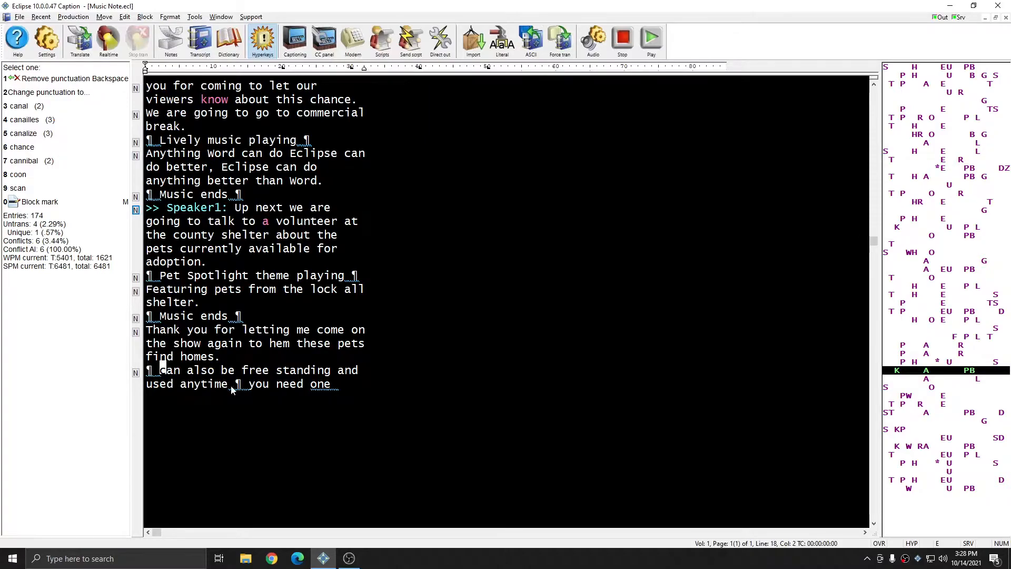
mouse_move(346, 404)
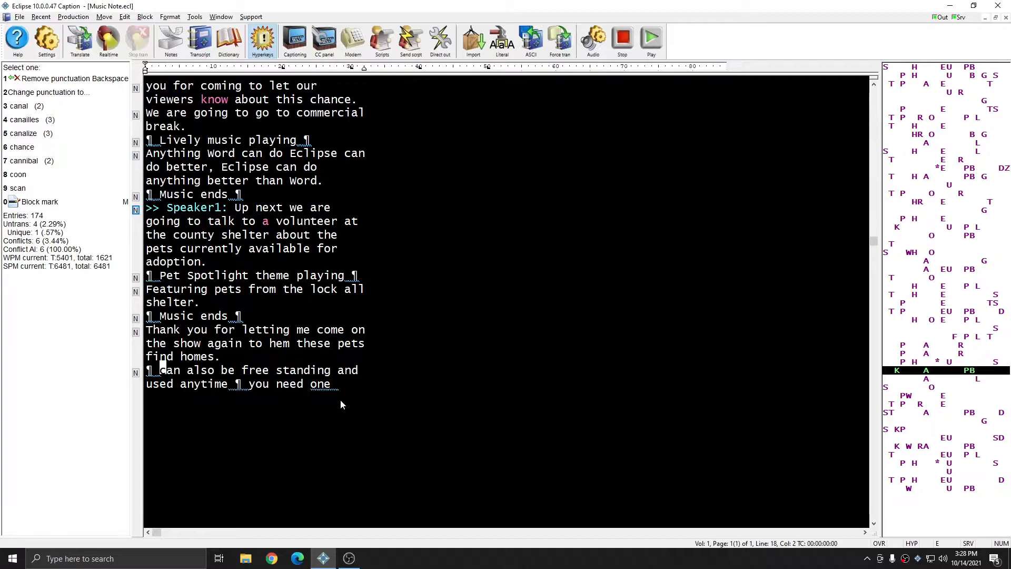
mouse_move(218, 361)
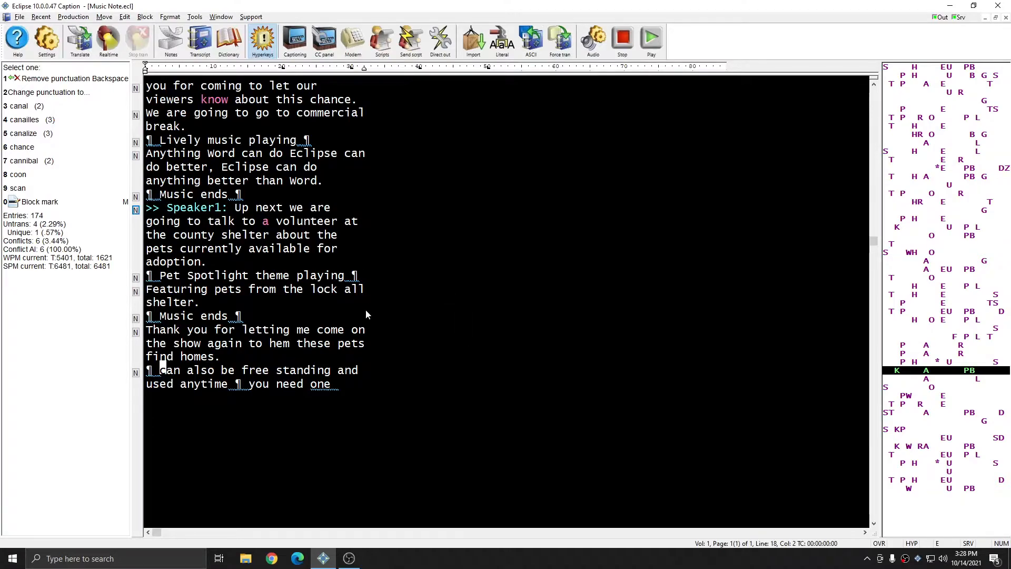
Close the transcript and start a Virtual realtime translation of Music Note.not
click(79, 39)
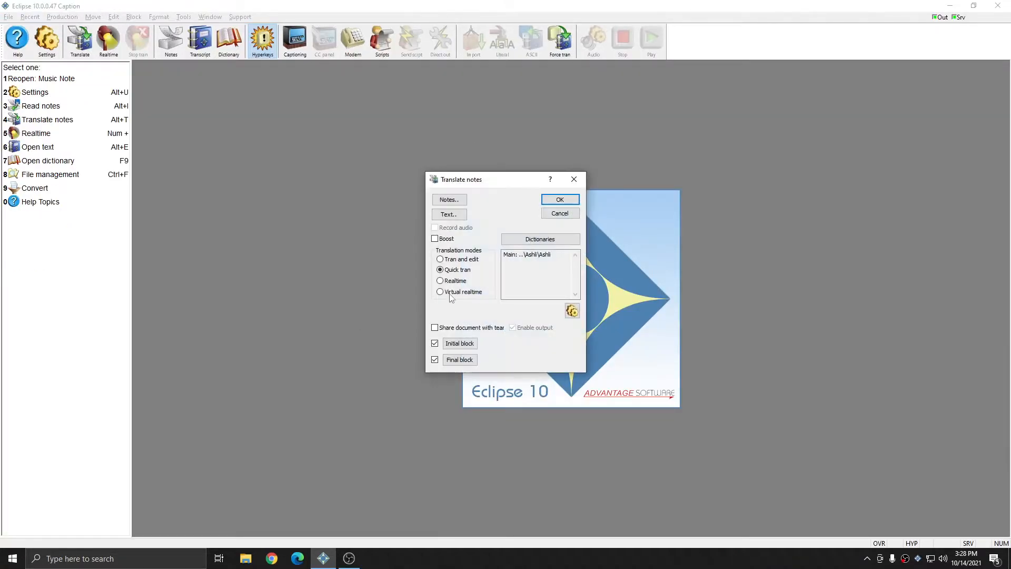
click(448, 199)
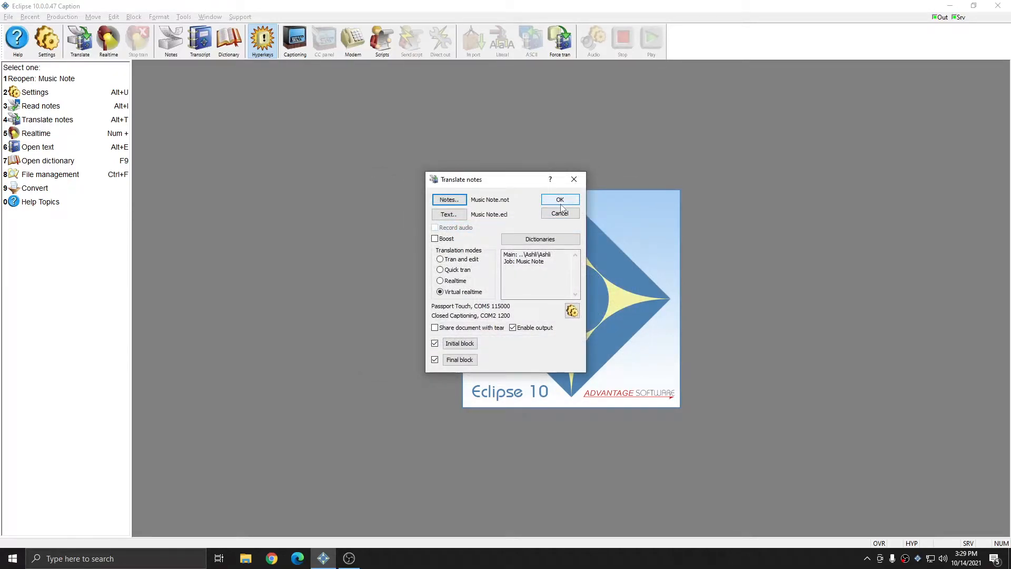
click(559, 199)
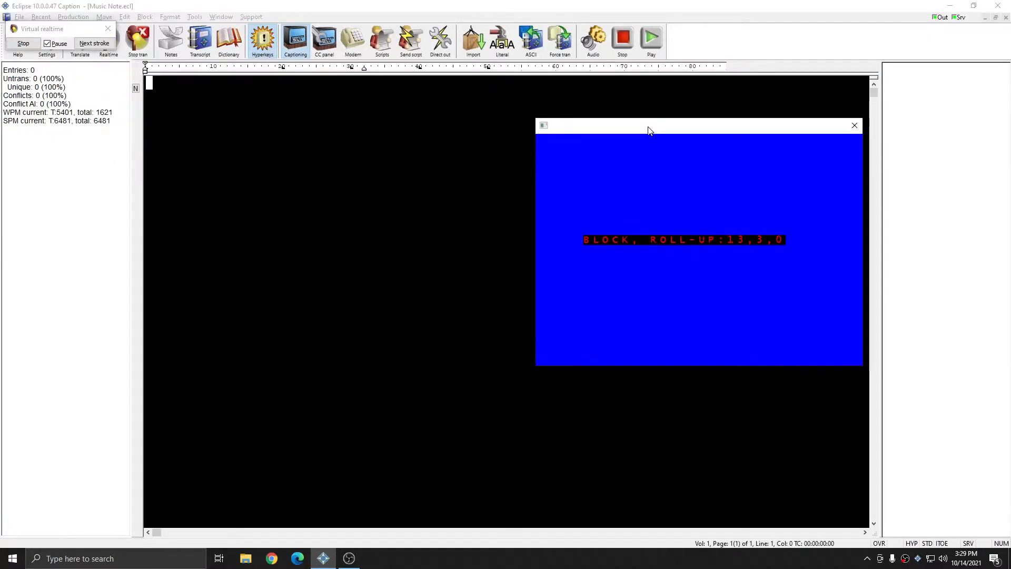
mouse_move(289, 114)
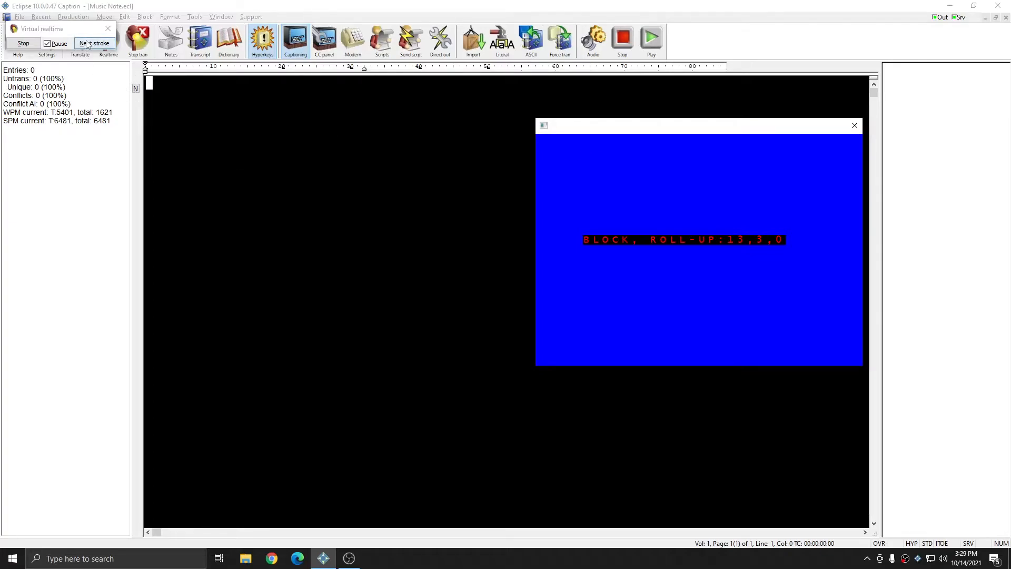
Advance stroke by stroke until the first music cue appears between ¶ markers
click(94, 43)
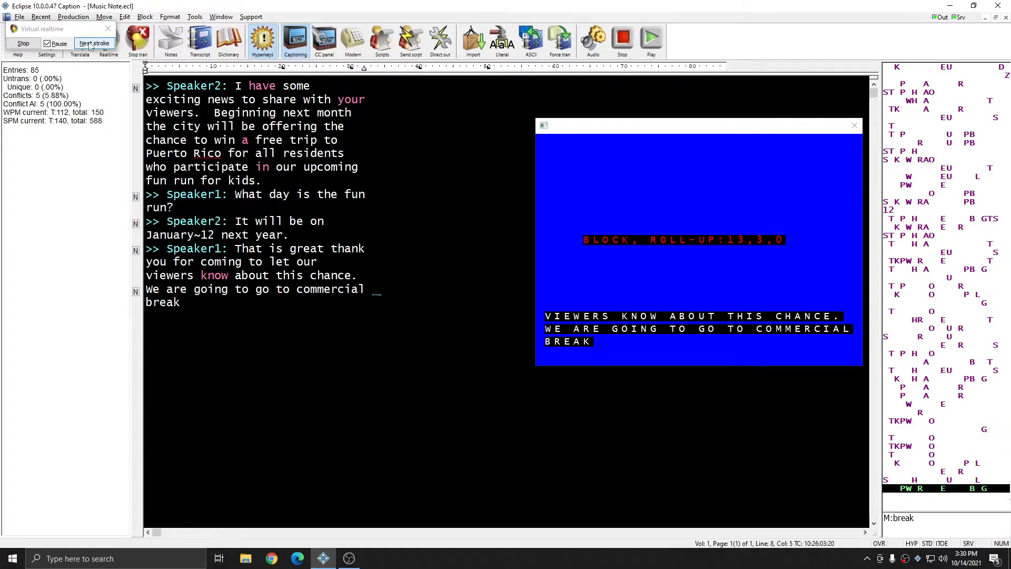
click(93, 43)
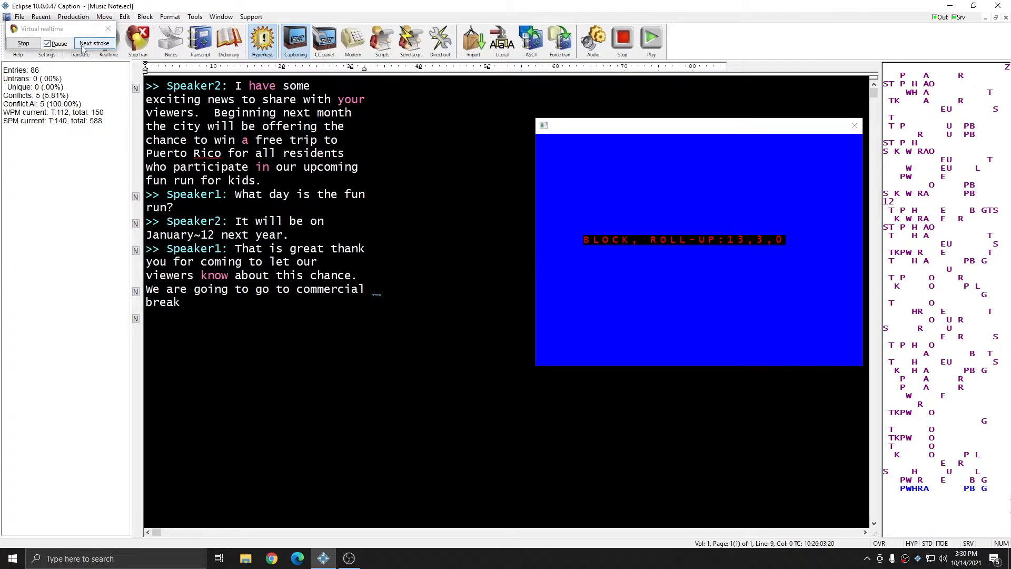
click(94, 43)
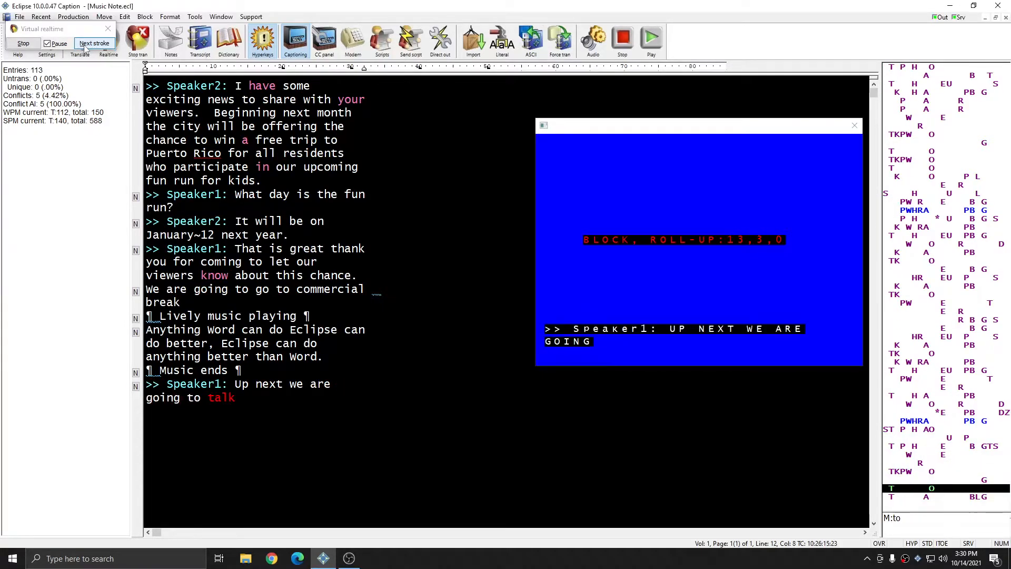
Advance through the Pet Spotlight theme and Music ends cues into the thank-you line
click(94, 43)
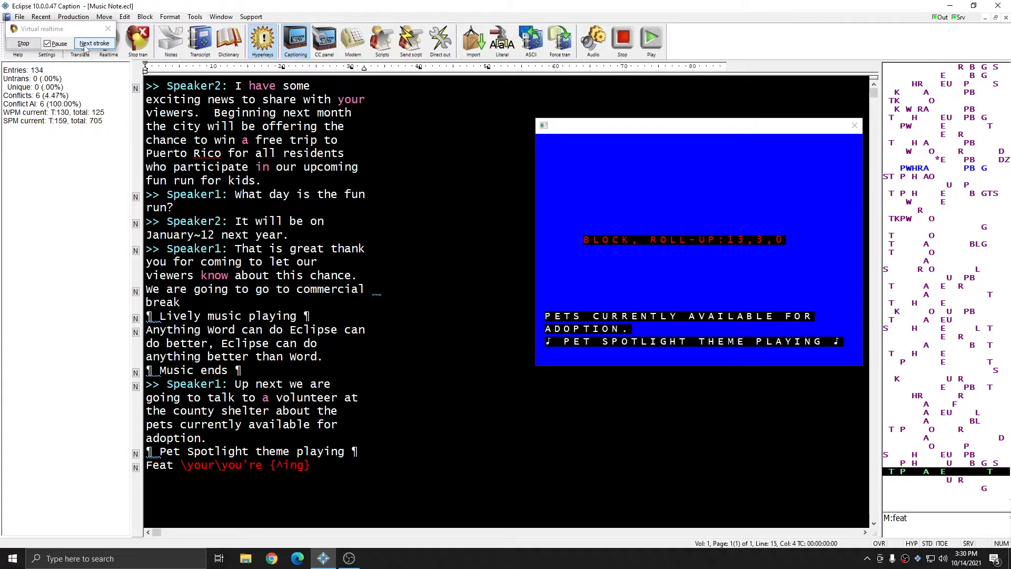
click(94, 43)
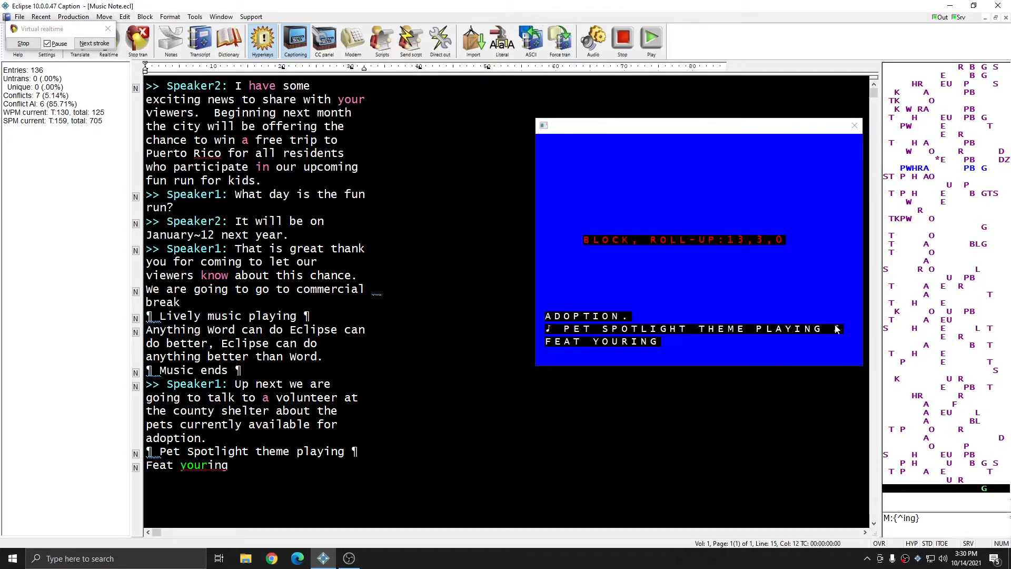
mouse_move(551, 334)
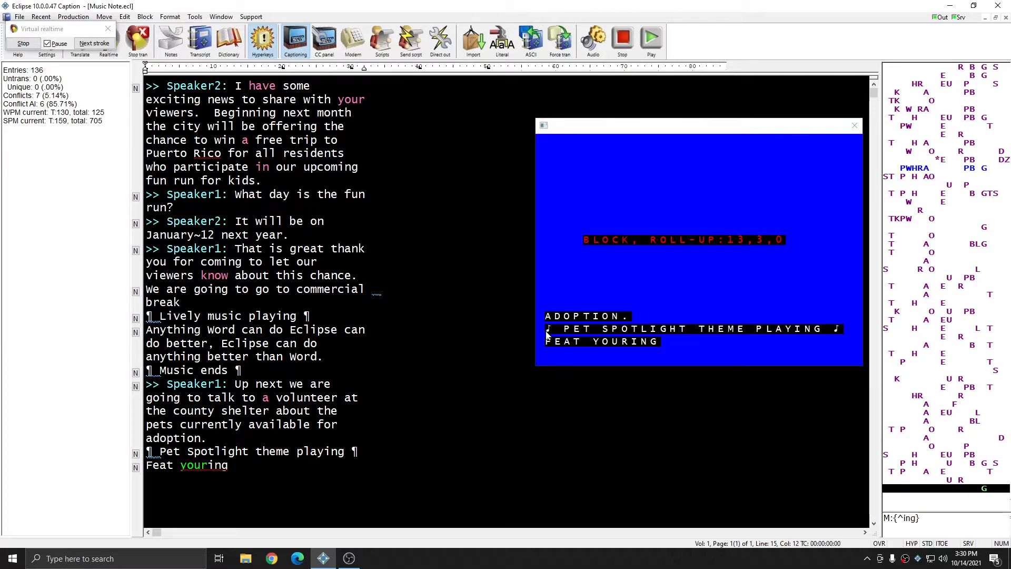
mouse_move(566, 338)
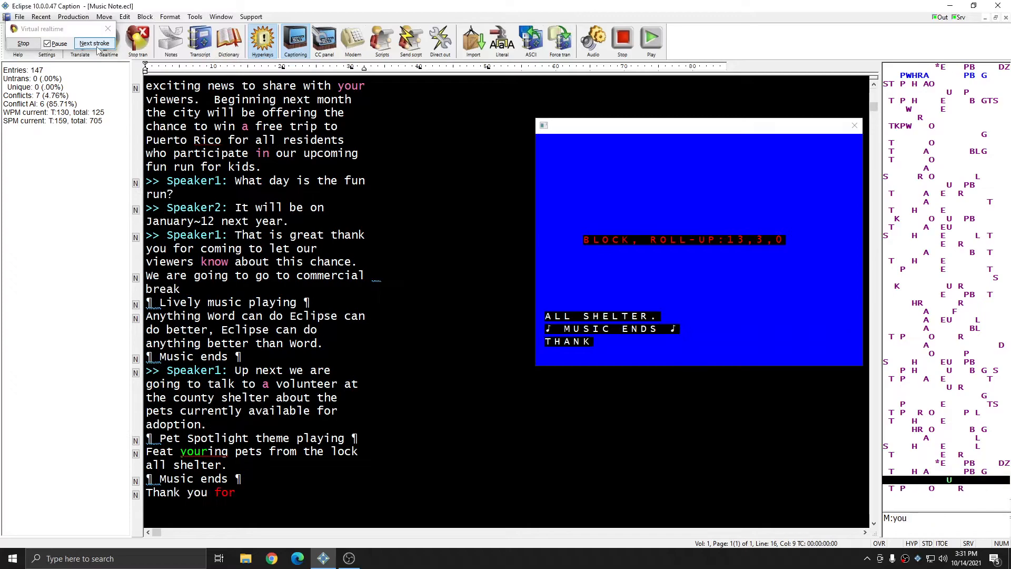
click(93, 43)
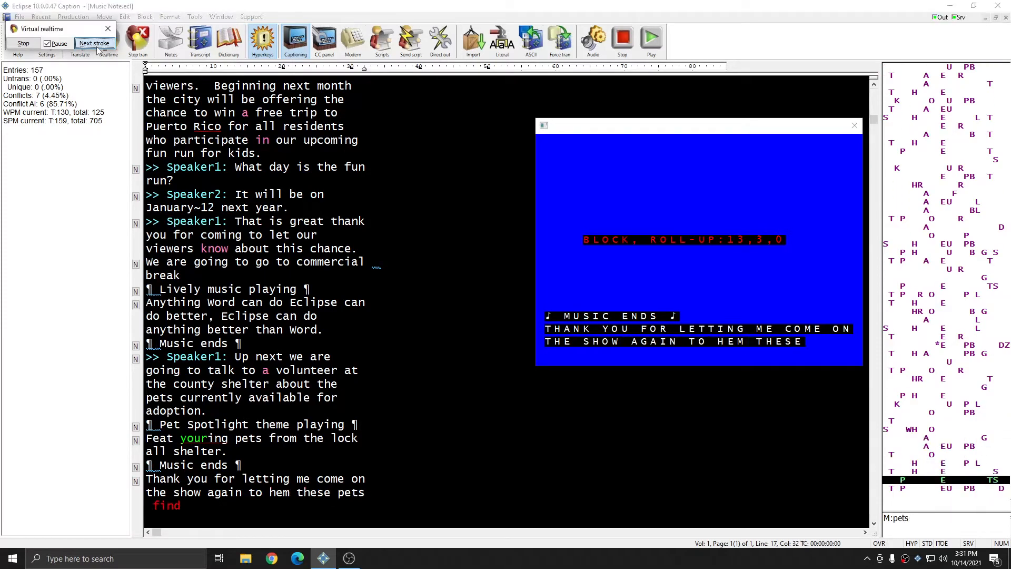
click(94, 43)
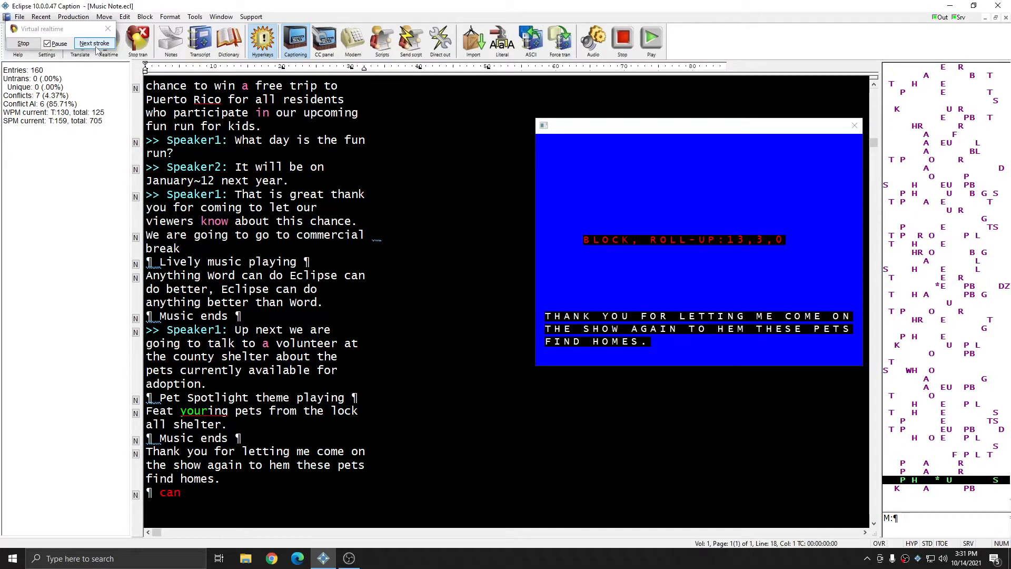
Advance through the free-standing sentence so its standalone ¶ strokes caption as ♪
click(94, 44)
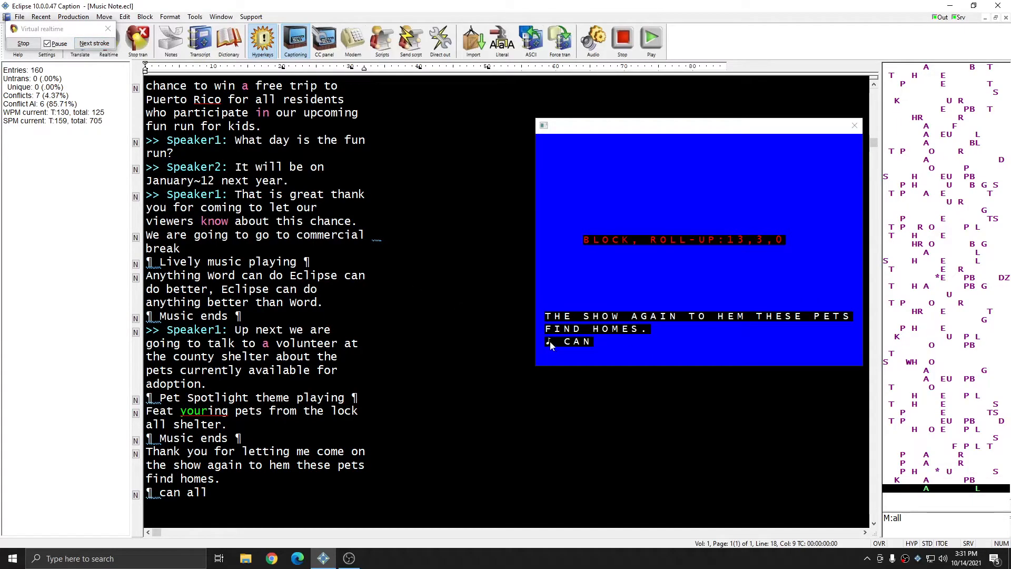
text(ALL)
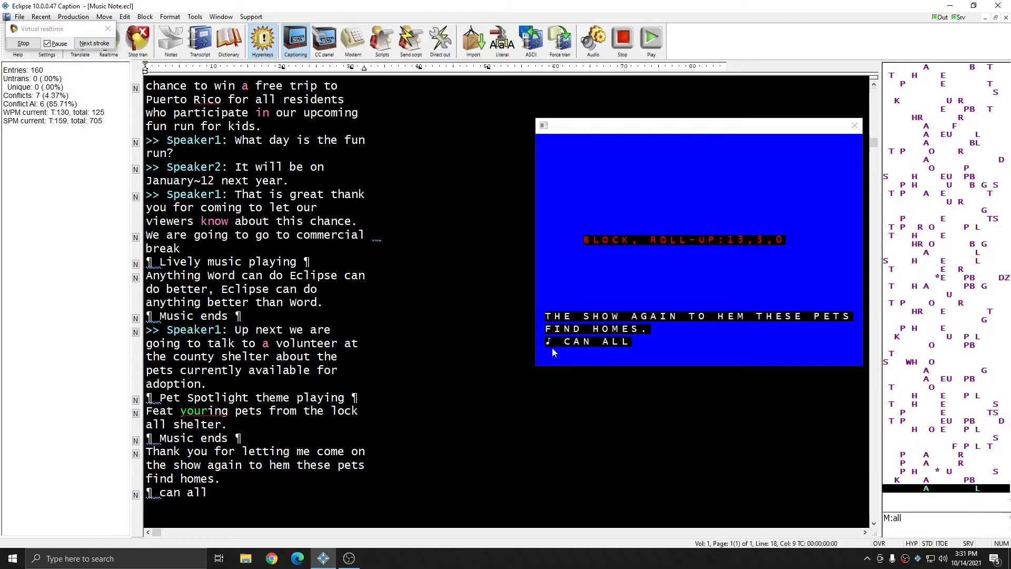
mouse_move(561, 354)
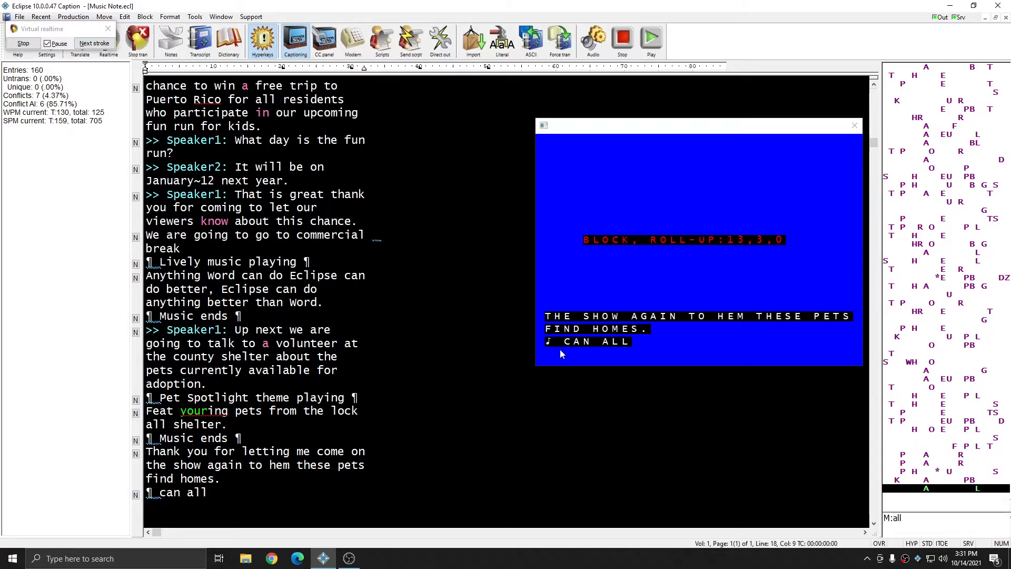
mouse_move(205, 206)
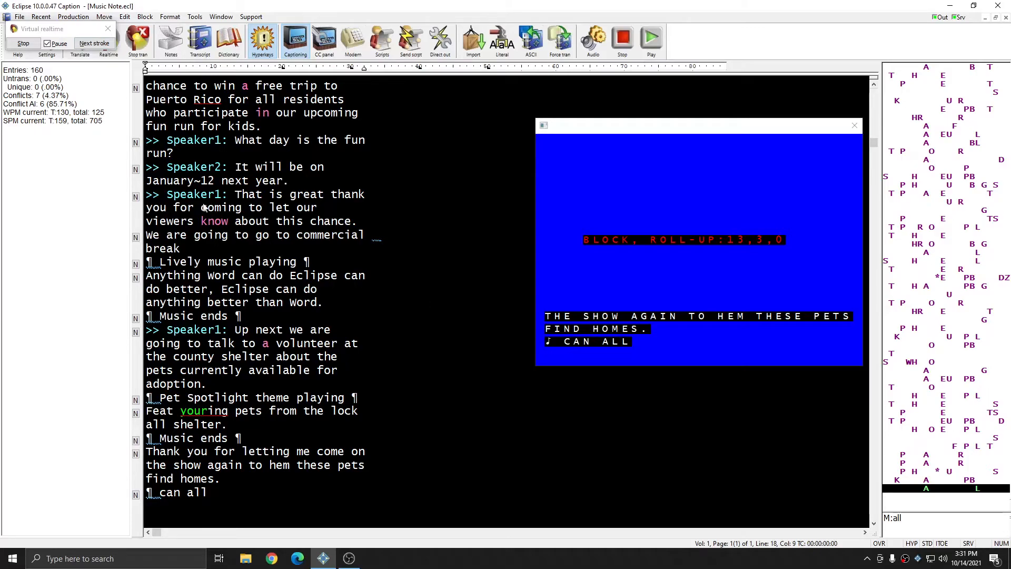
click(94, 43)
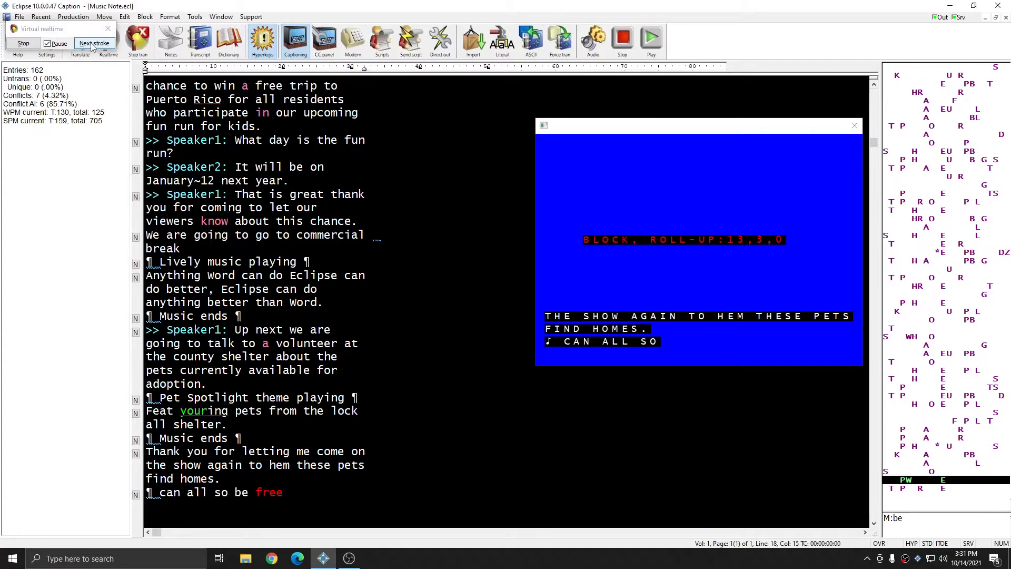
click(94, 43)
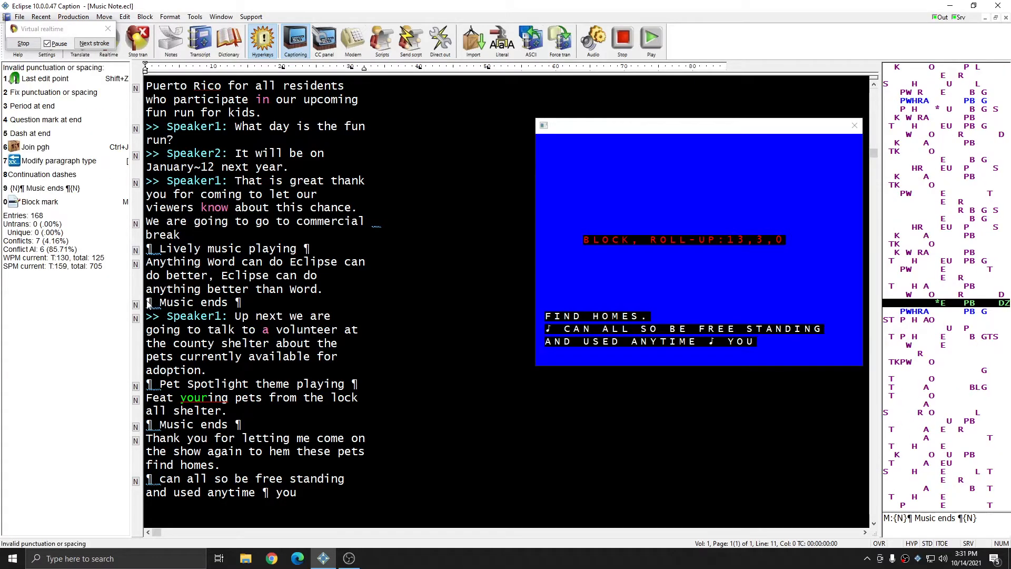
mouse_move(223, 314)
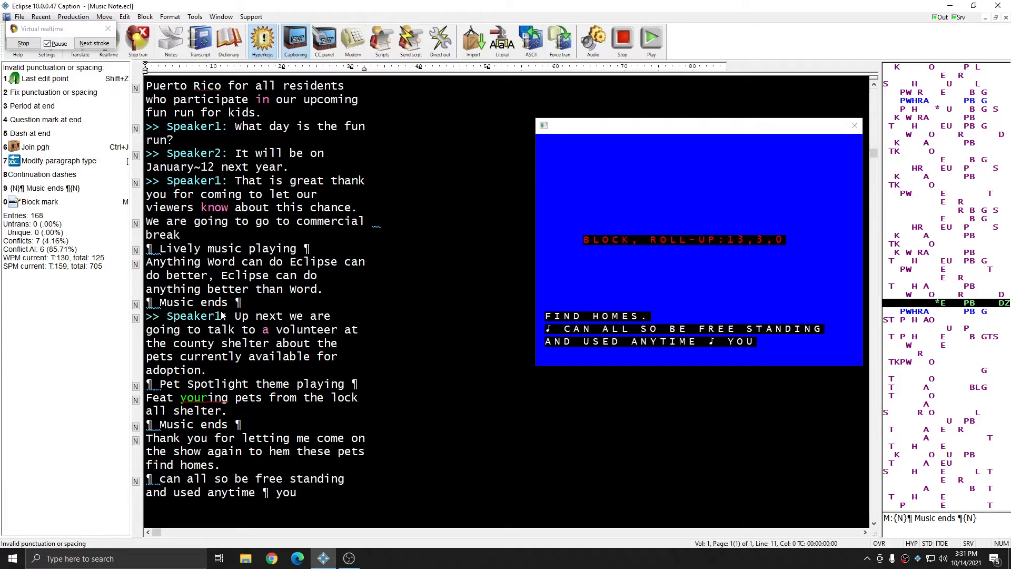